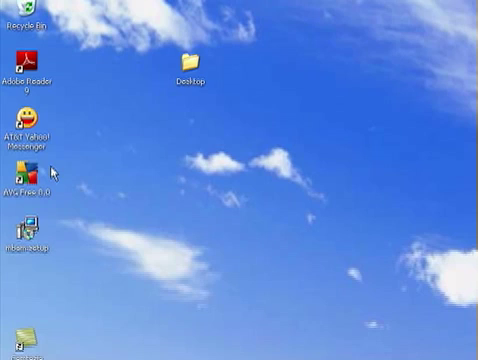
mouse_move(68, 180)
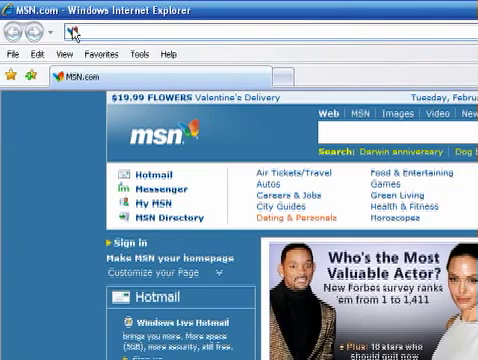
Browse to download.com's Windows downloads page and look through the most popular downloads
type("download.com/windows/")
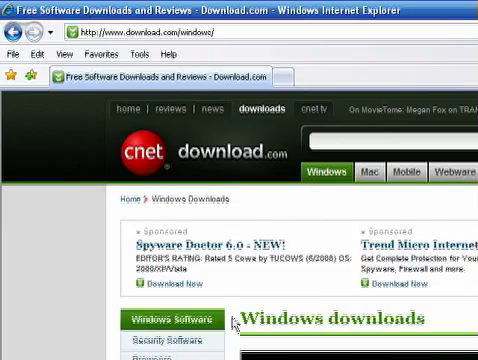
scroll("down", 3)
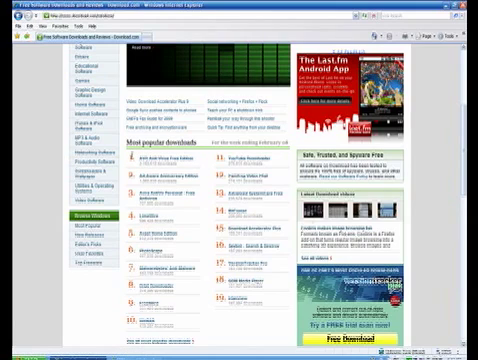
scroll("down", 3)
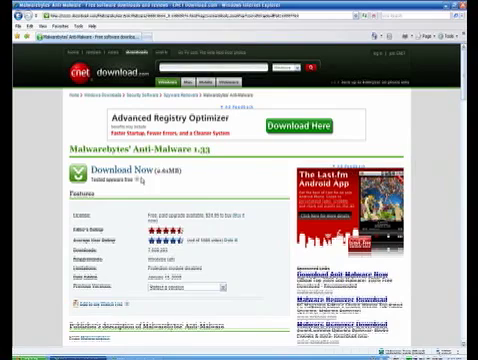
Start the Malwarebytes' Anti-Malware download, reaching the thank-you page with its blocked-download bar
scroll("down", 3)
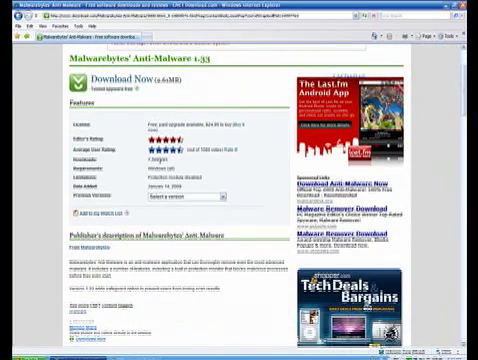
scroll("down", 3)
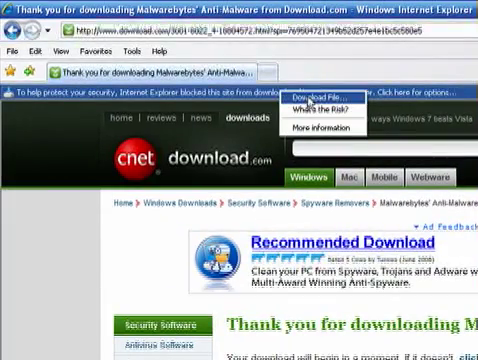
Allow the blocked download from the information bar and run the Malwarebytes installer
scroll("down", 3)
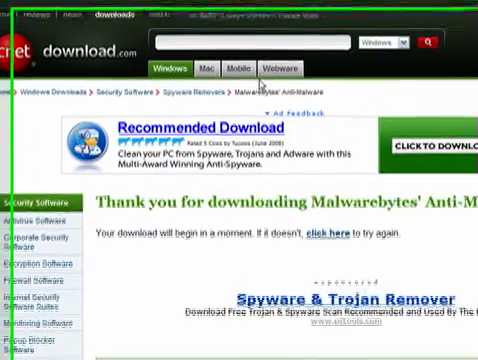
left_click(316, 236)
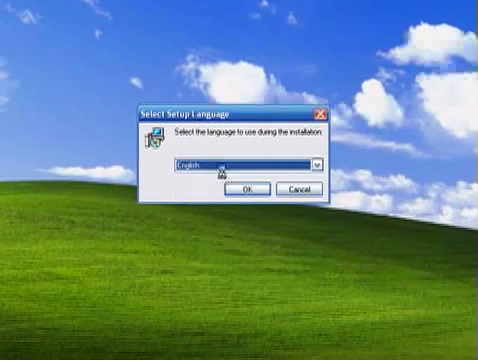
Proceed through setup in English, accepting the license and keeping the default install folder
left_click(250, 188)
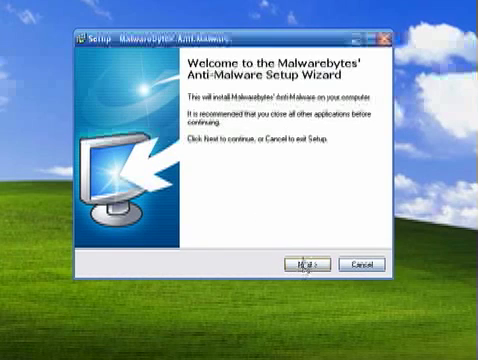
left_click(306, 264)
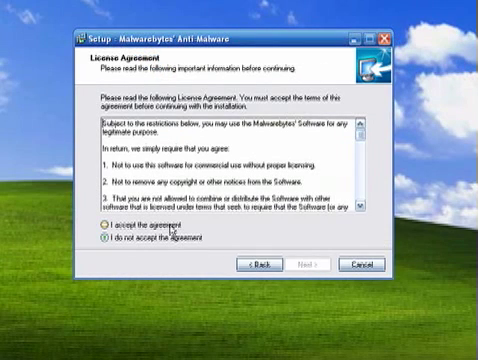
left_click(108, 228)
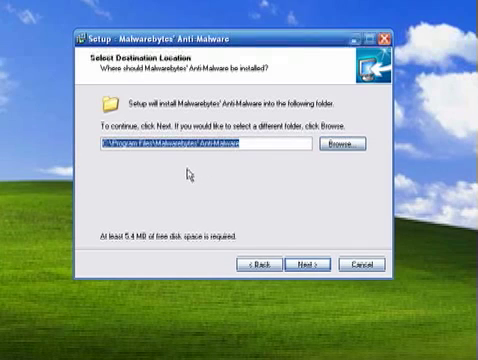
left_click(304, 264)
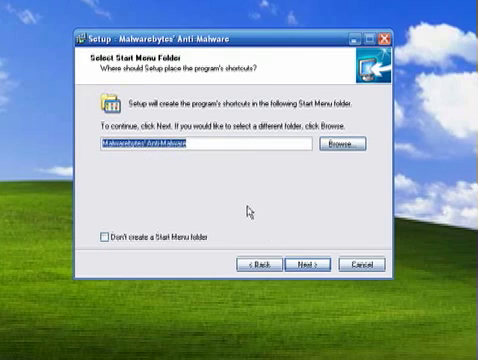
mouse_move(304, 264)
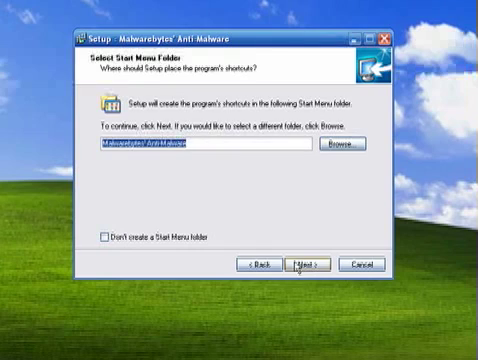
Install without extra shortcut icons and finish with Update and Launch enabled
left_click(304, 264)
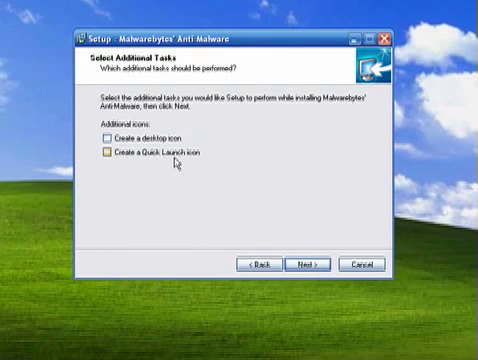
left_click(312, 264)
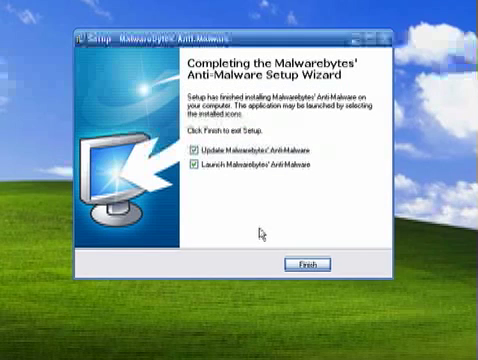
mouse_move(288, 188)
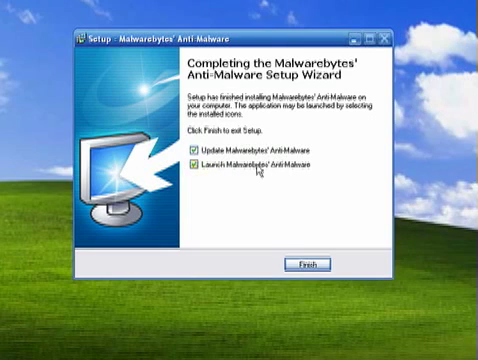
left_click(196, 156)
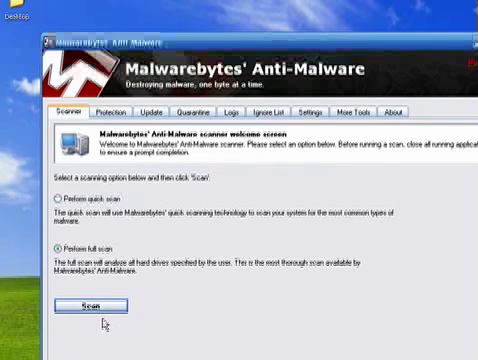
Run a full scan with drive C selected as the drive to scan
left_click(78, 304)
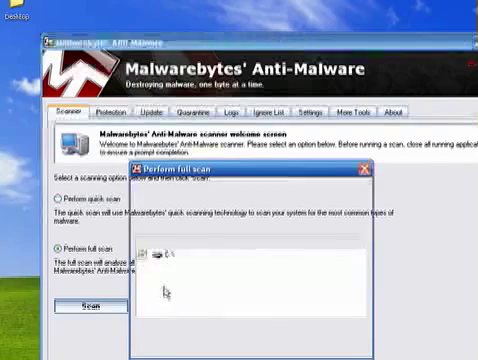
left_click(142, 252)
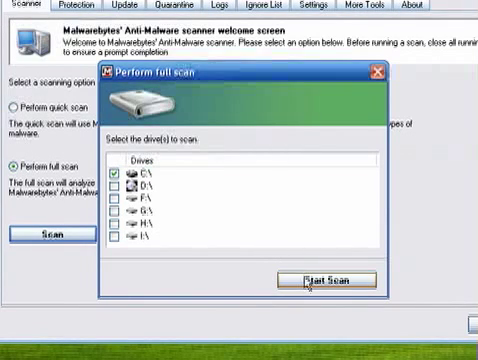
left_click(324, 280)
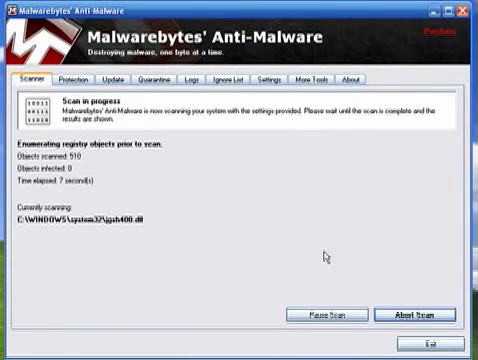
Abort the running scan and dismiss the no-malicious-items notice
left_click(424, 316)
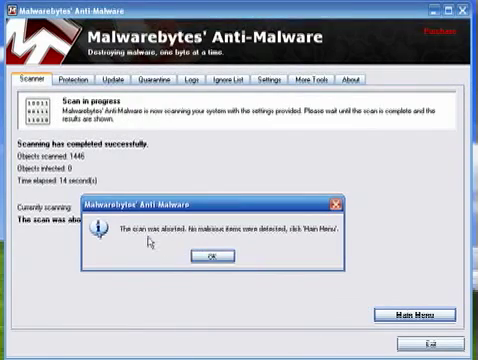
left_click(200, 264)
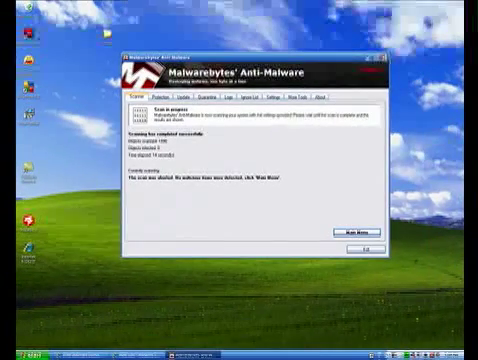
Launch Internet Explorer and go to ESET's free Online Virus Scan page
left_click(356, 248)
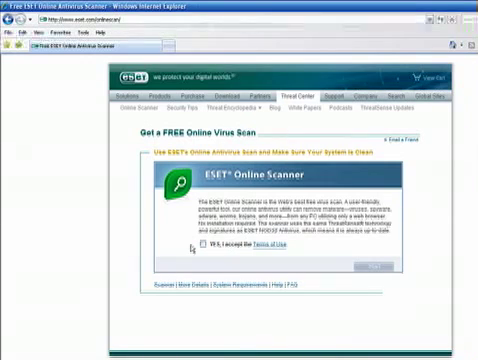
Accept ESET's terms of use and enable Remove found threats and Scan unwanted applications
left_click(194, 250)
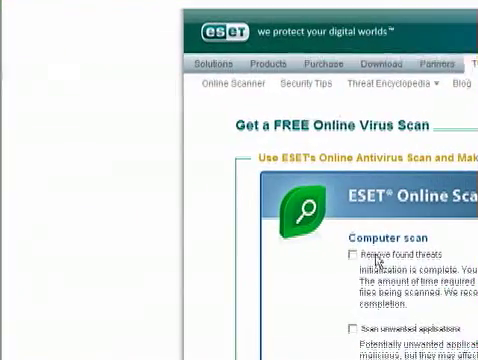
left_click(352, 254)
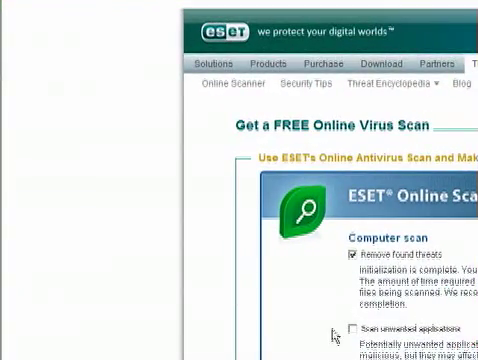
scroll("down", 3)
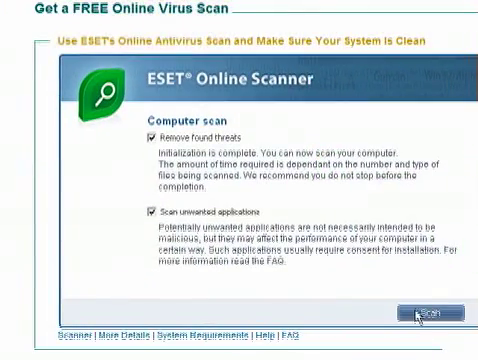
mouse_move(334, 292)
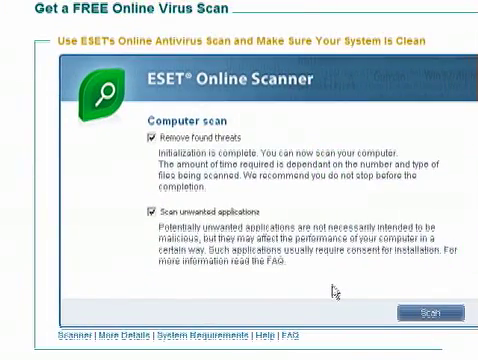